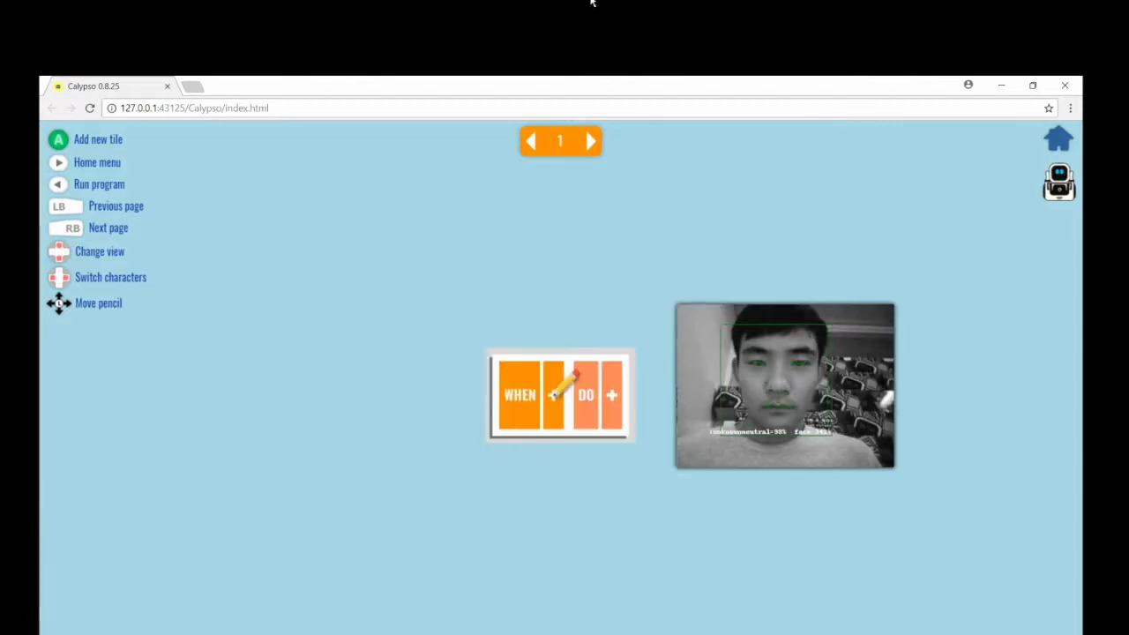
Register the camera's current face as 'Jason' in Settings > Faces and confirm
{"action": "left_click", "coordinate": [1058, 139]}
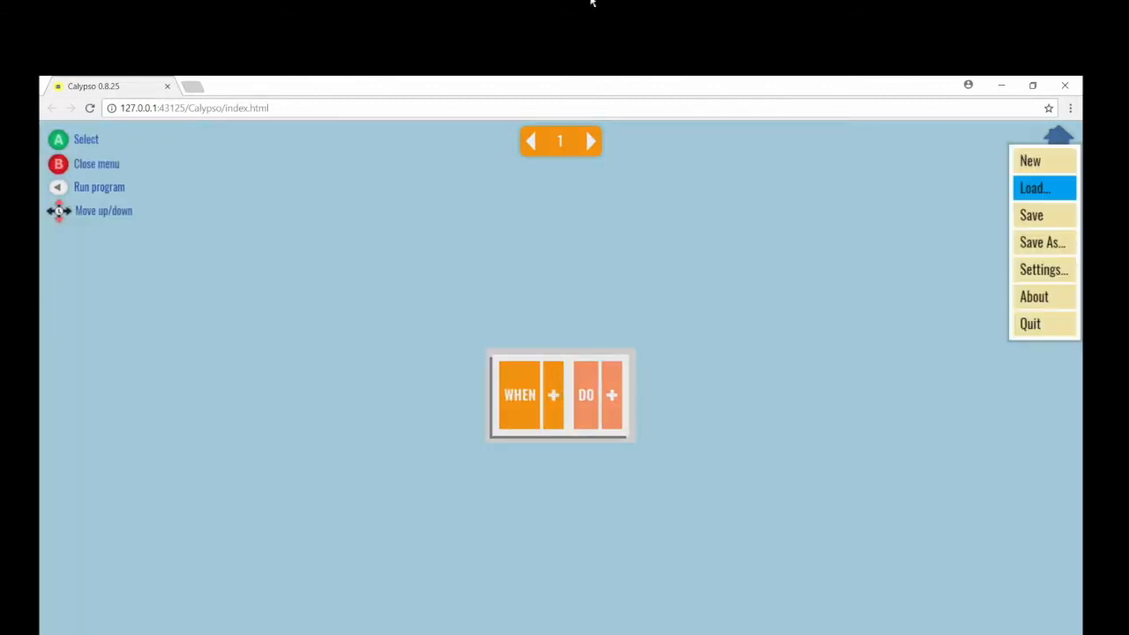
{"action": "mouse_move", "coordinate": [1044, 270]}
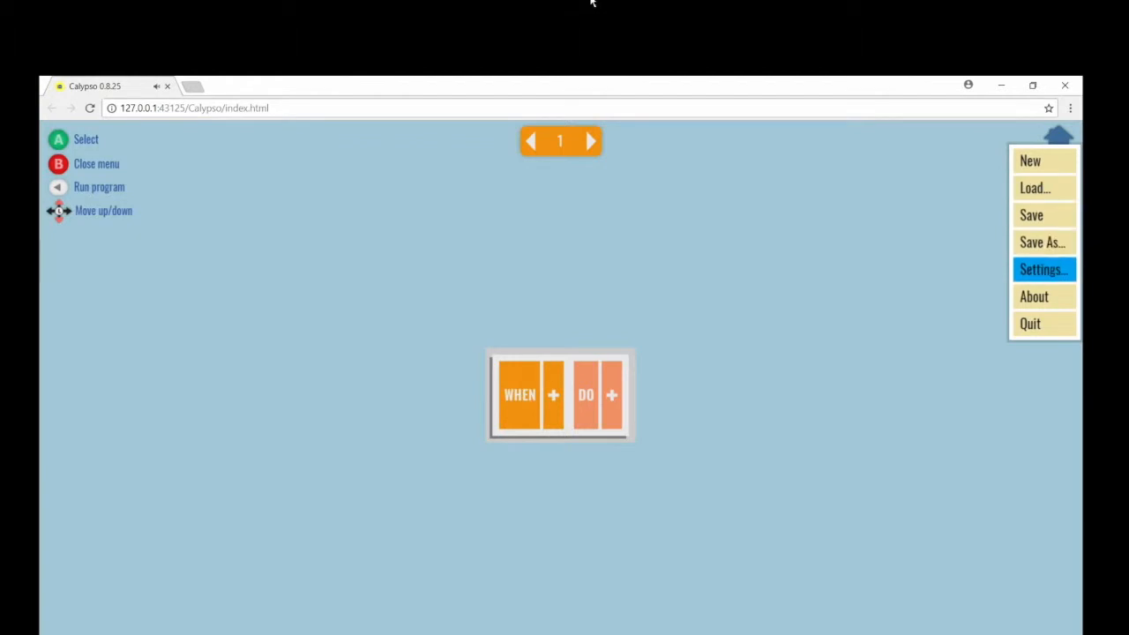
{"action": "left_click", "coordinate": [1043, 269]}
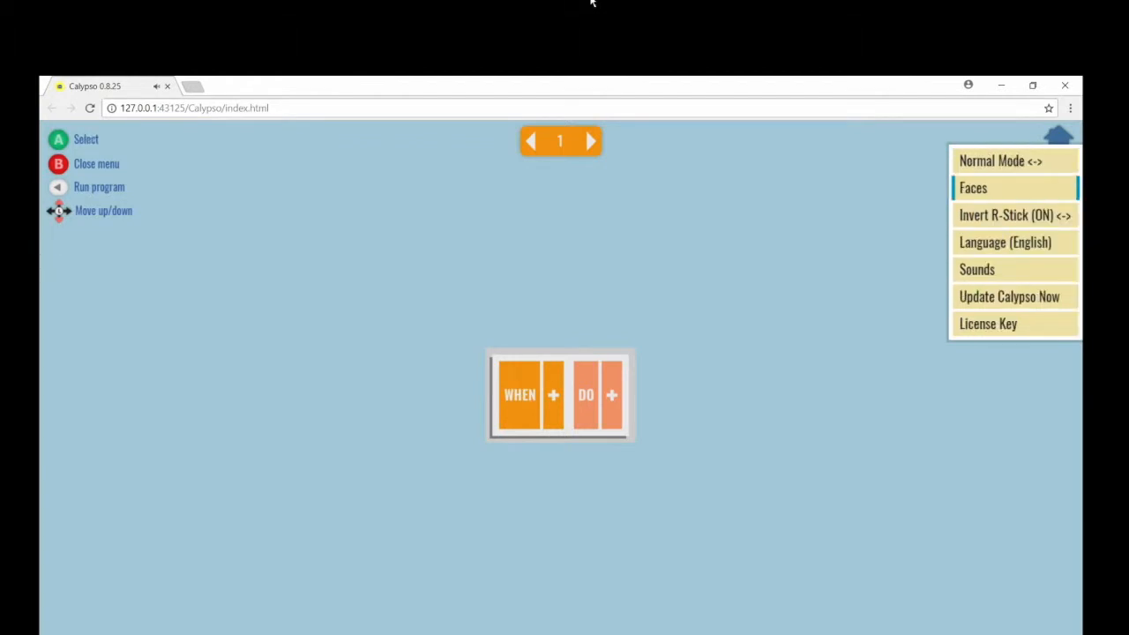
{"action": "left_click", "coordinate": [973, 188]}
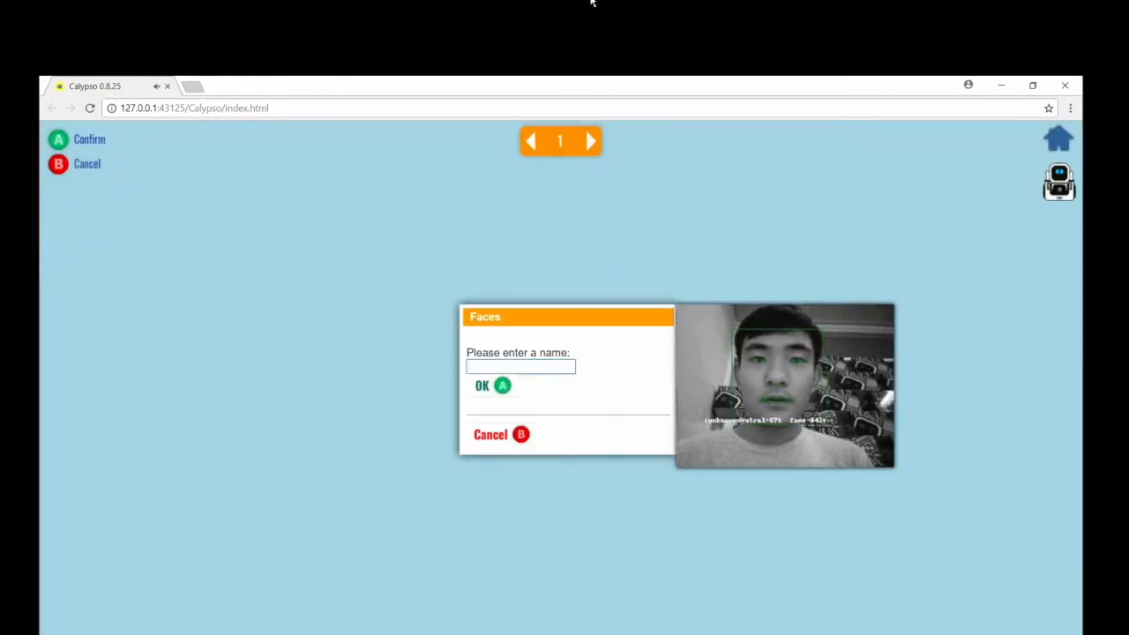
{"action": "type", "text": "Jason"}
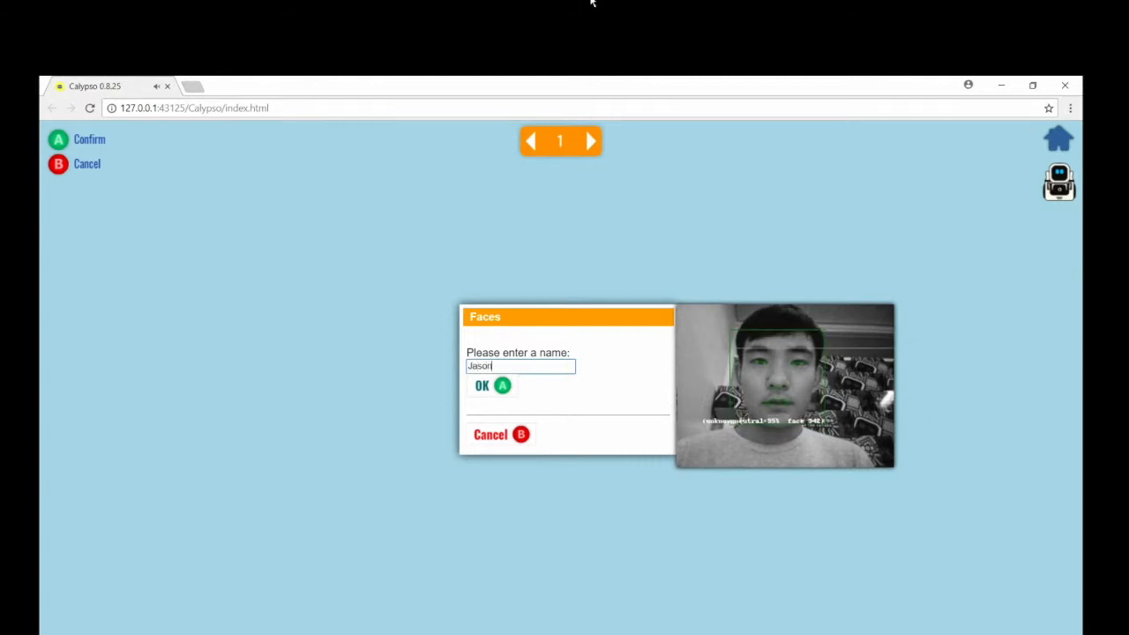
{"action": "left_click", "coordinate": [482, 386]}
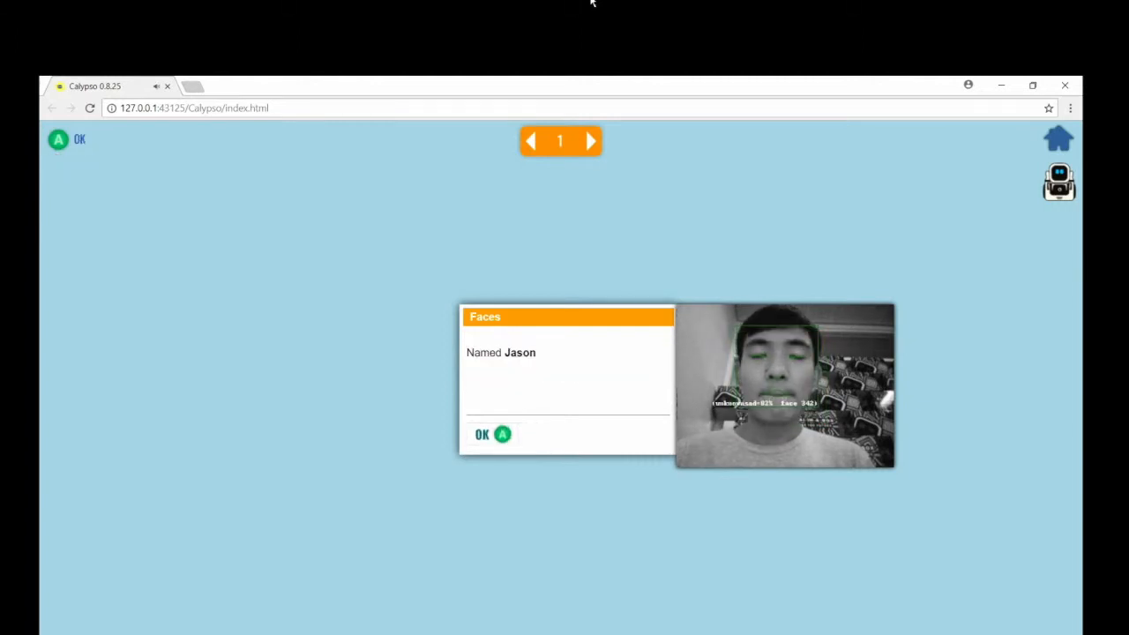
{"action": "left_click", "coordinate": [481, 435]}
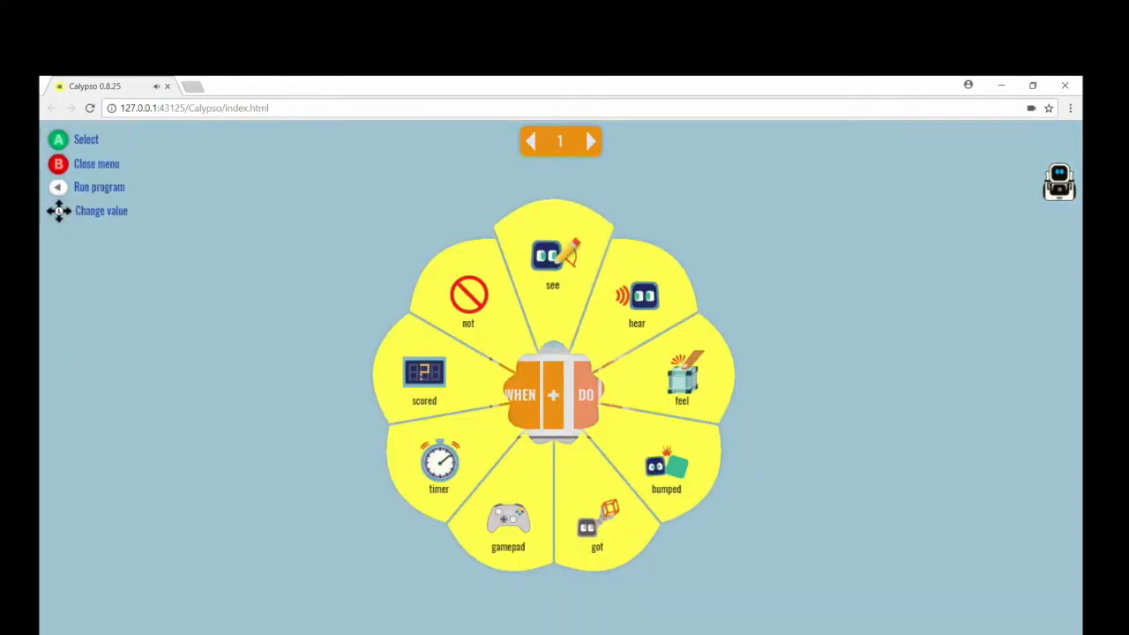
Set the rule's WHEN trigger to 'see'
{"action": "left_click", "coordinate": [553, 260]}
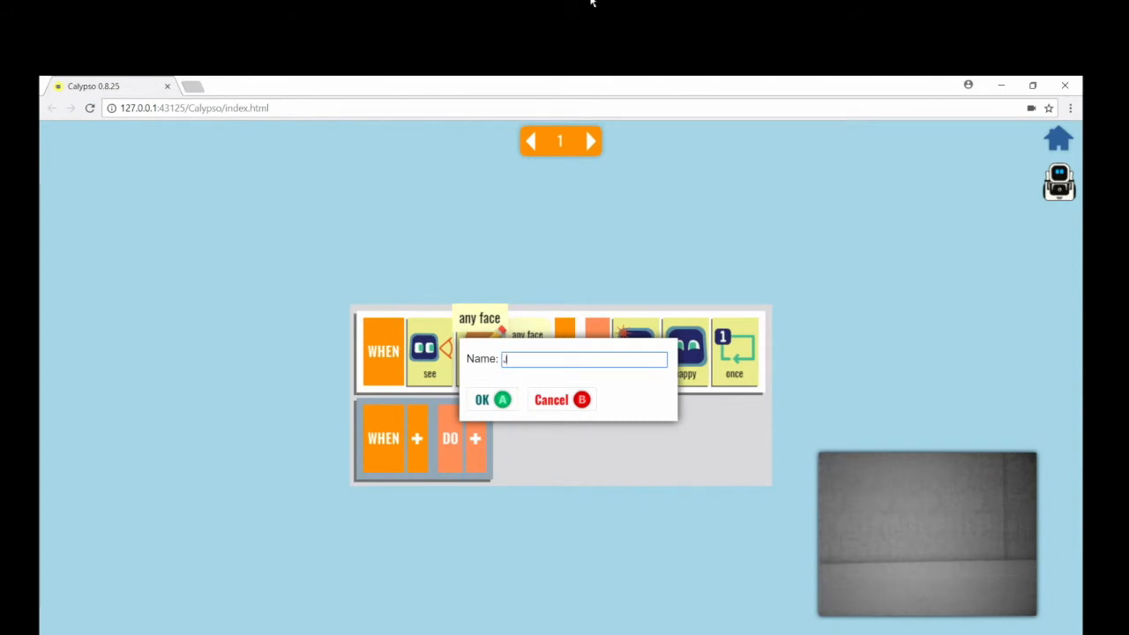
Finish typing 'Jason' as the face tile's name and confirm
{"action": "type", "text": "ason"}
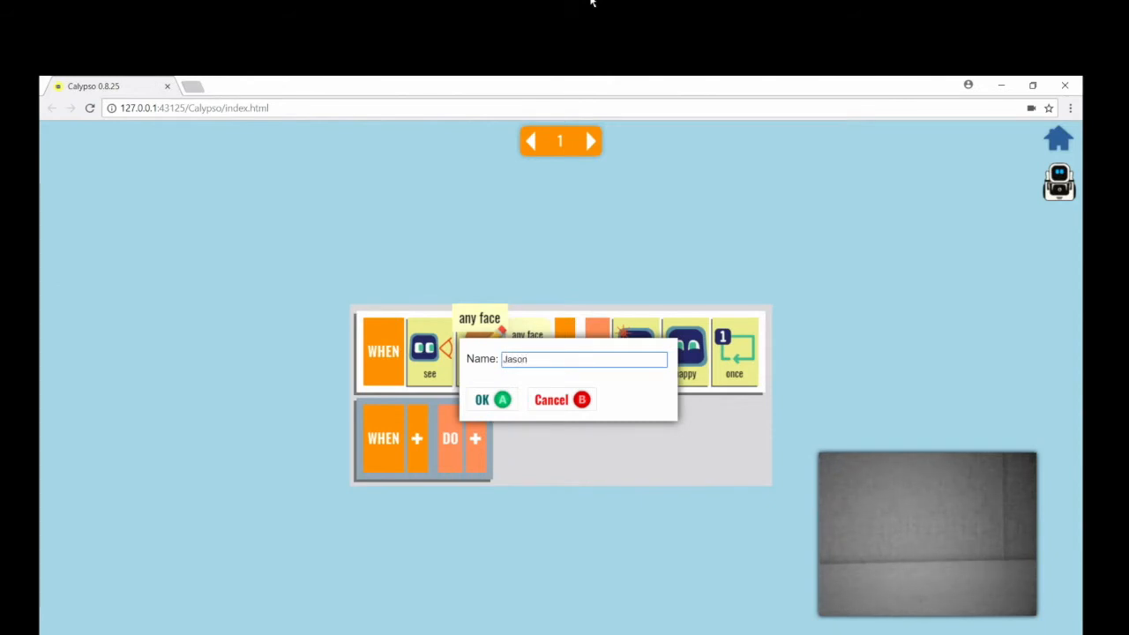
{"action": "left_click", "coordinate": [481, 399]}
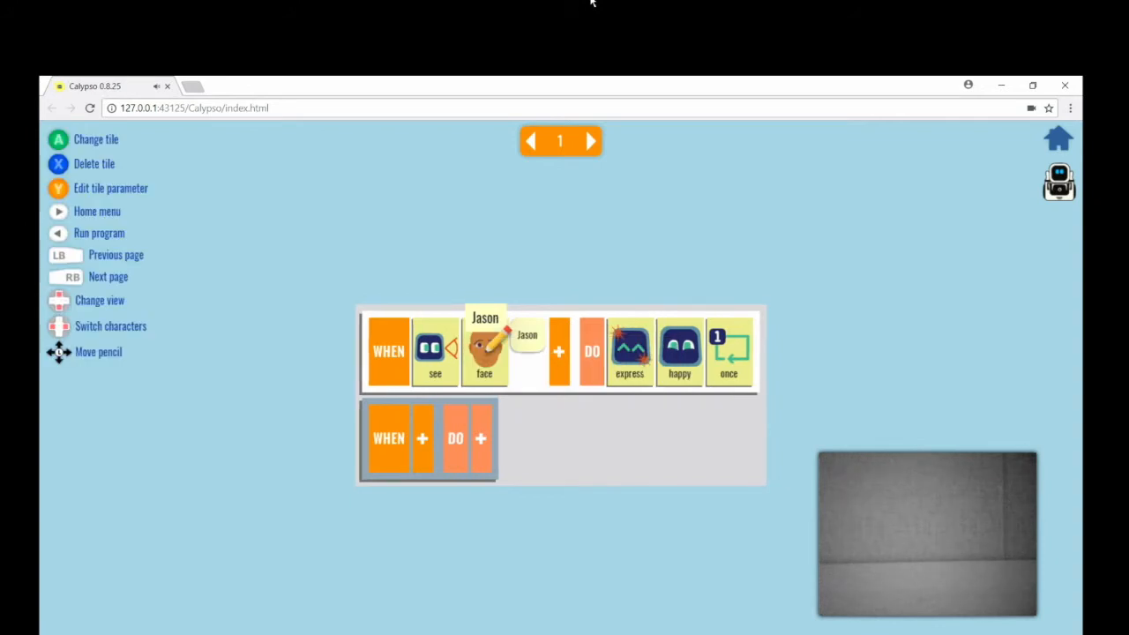